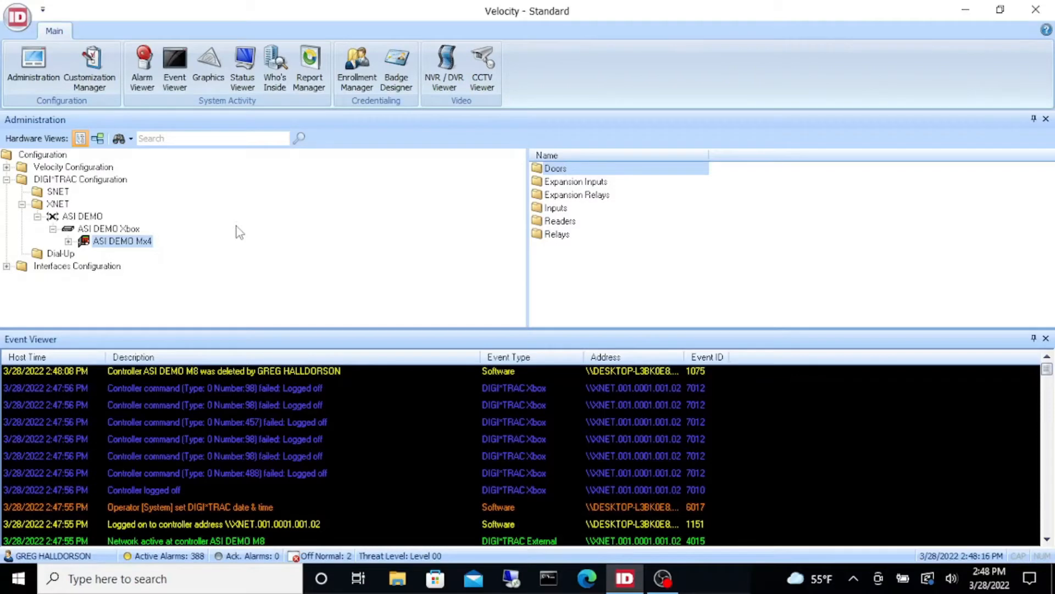
Start a new controller under ASI DEMO Xbox from the hardware tree.
left_click(109, 229)
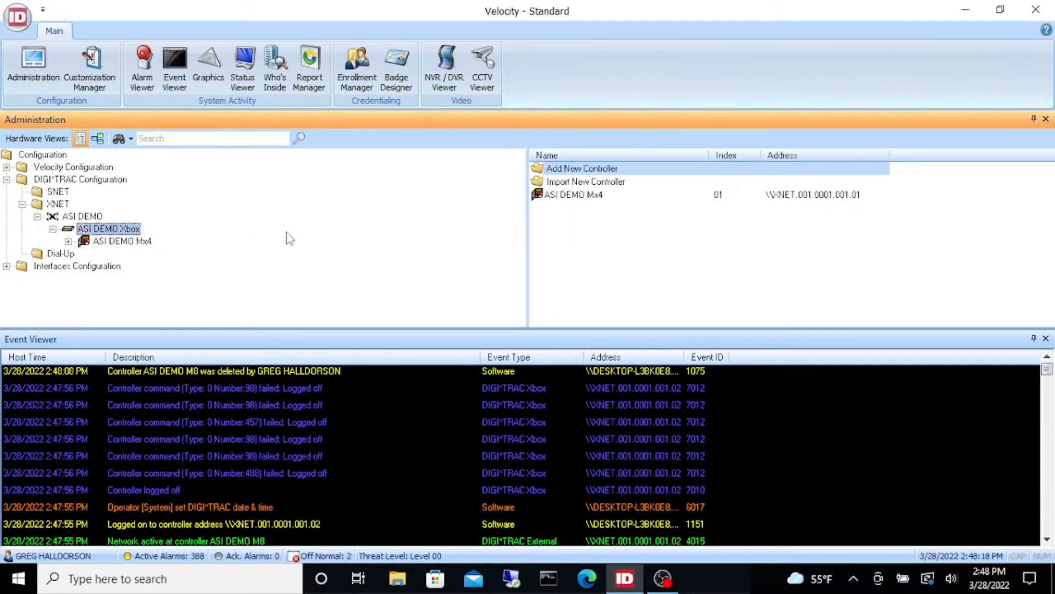
left_click(580, 169)
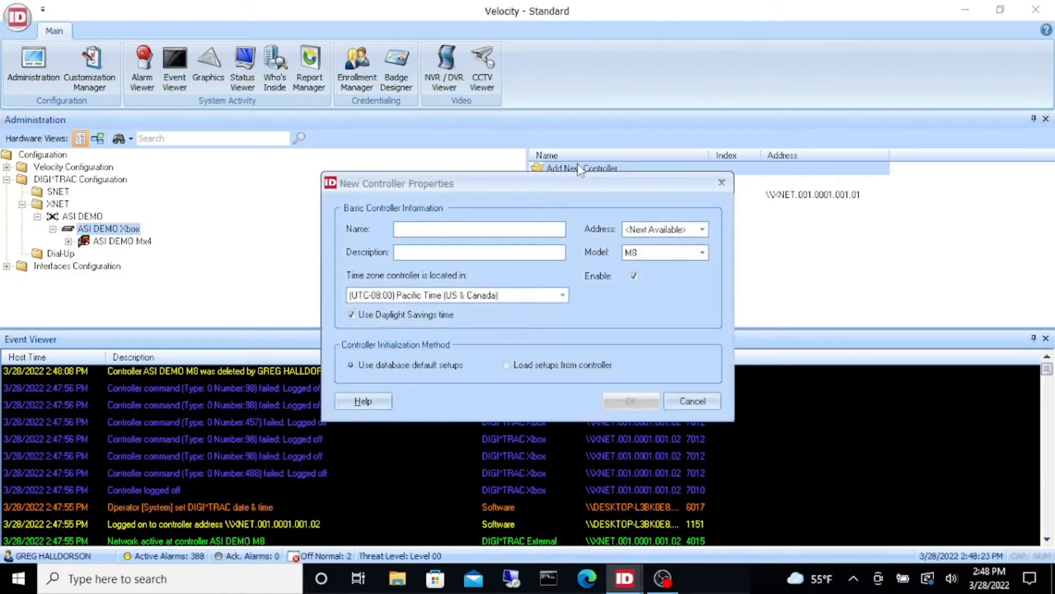
Enter name 'ASI DEMO M8' and description 'ASI Warehouse' for the new controller.
left_click(478, 229)
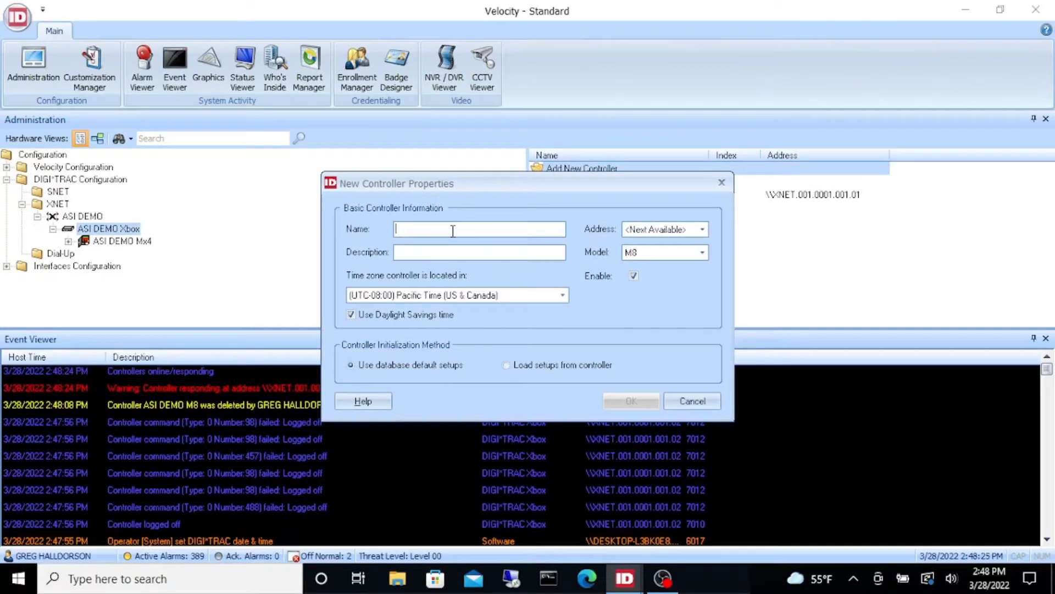
type("ASI DEMO")
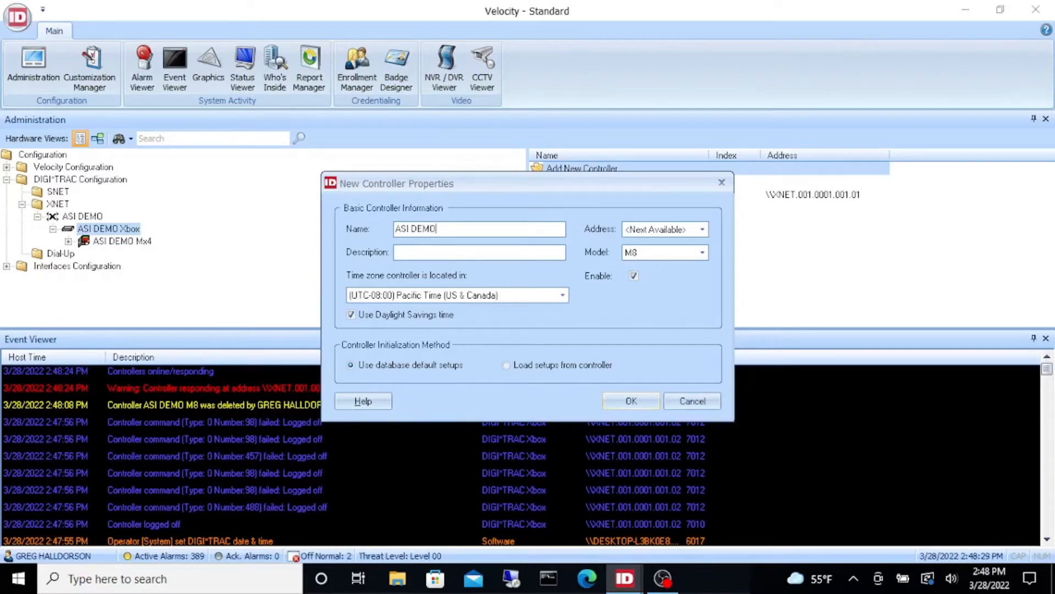
type("M8")
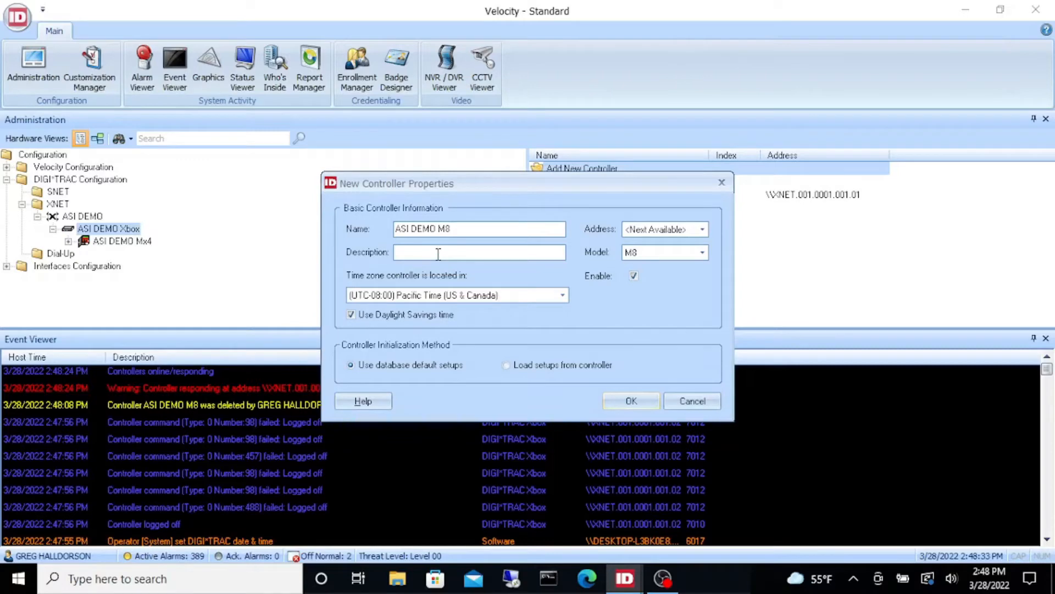
type("ASI W")
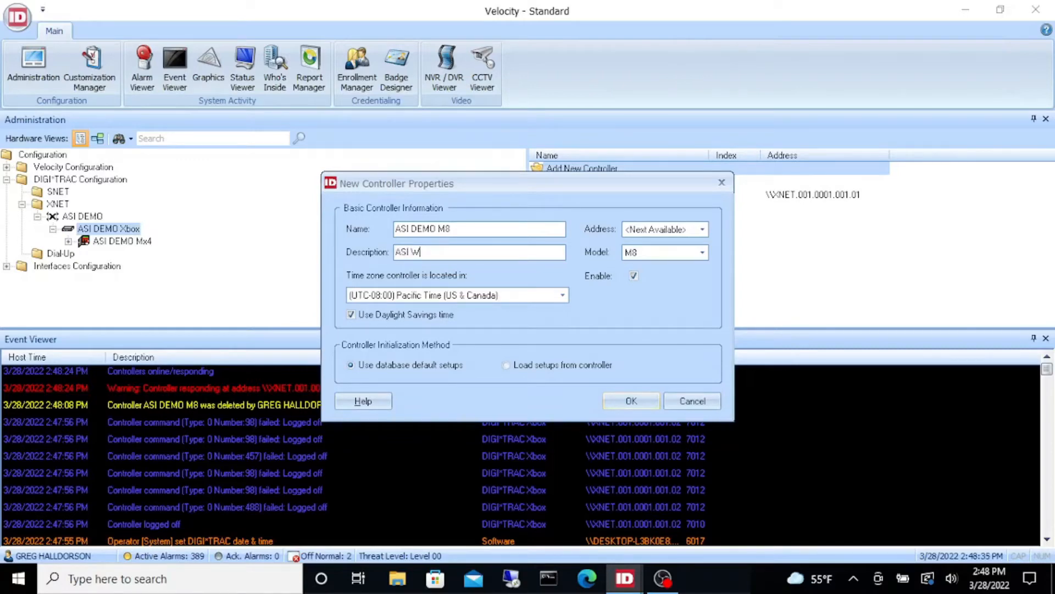
type("are")
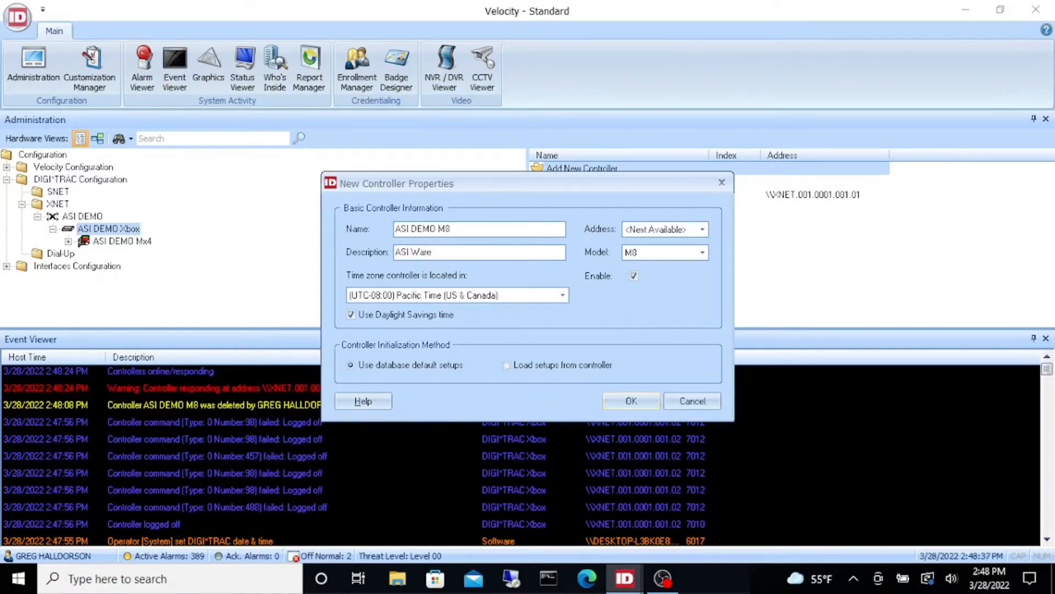
type("house")
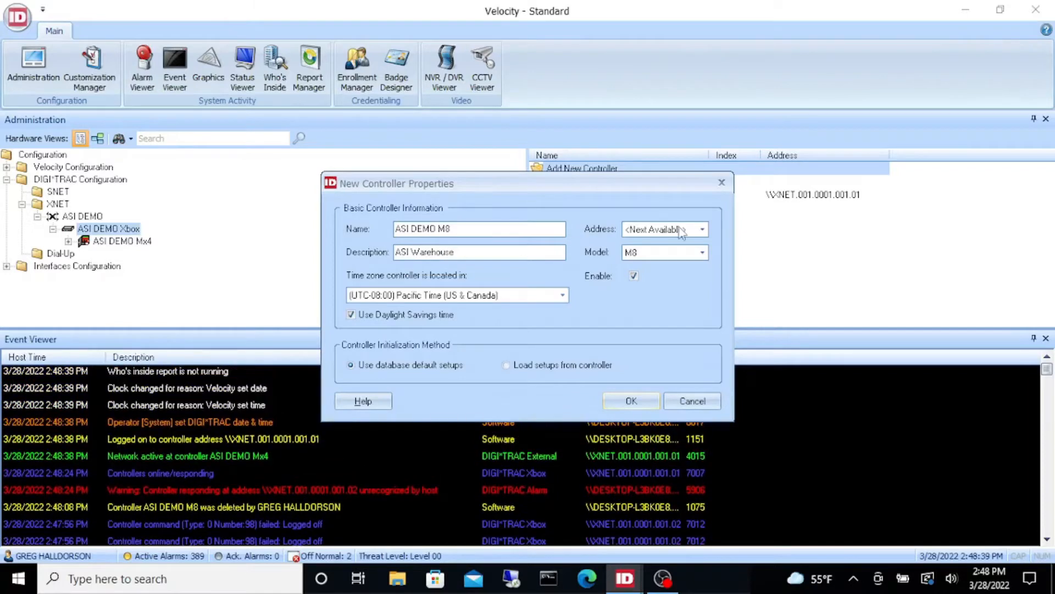
Assign address 2, choose Load setups from controller, and add the controller.
left_click(701, 229)
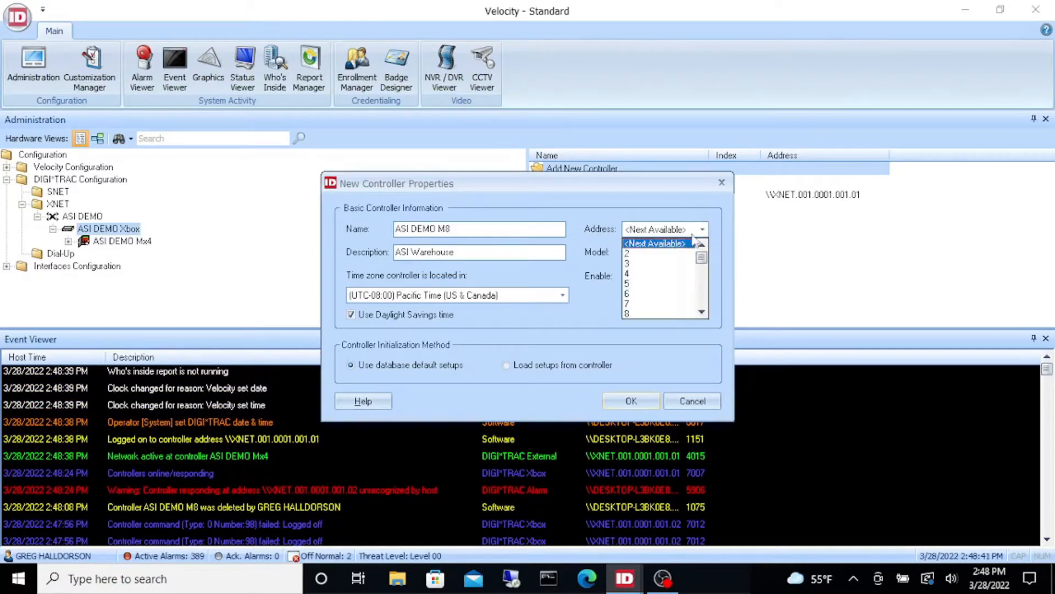
left_click(627, 252)
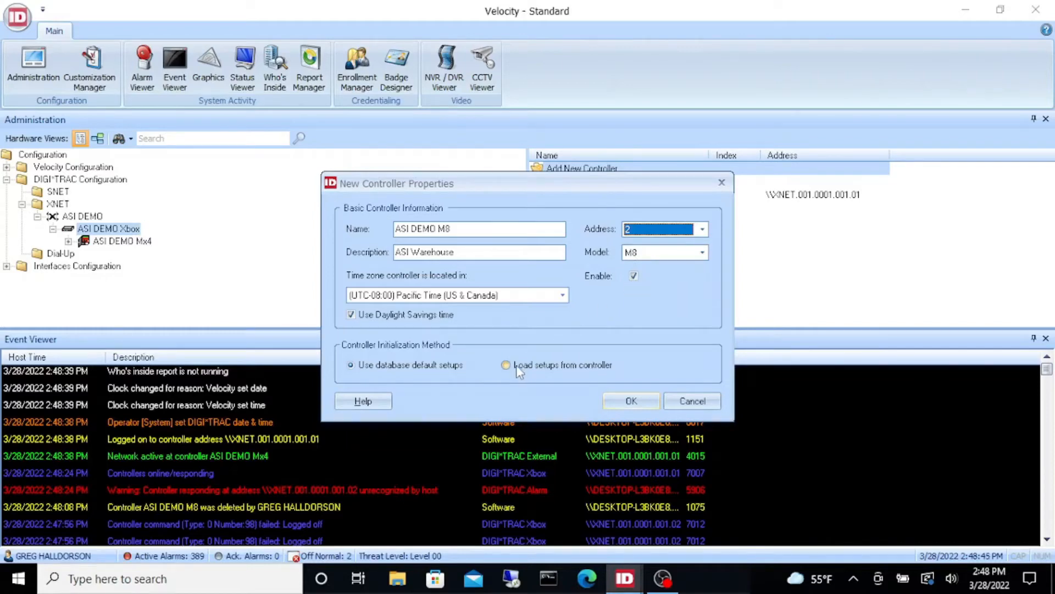
left_click(506, 364)
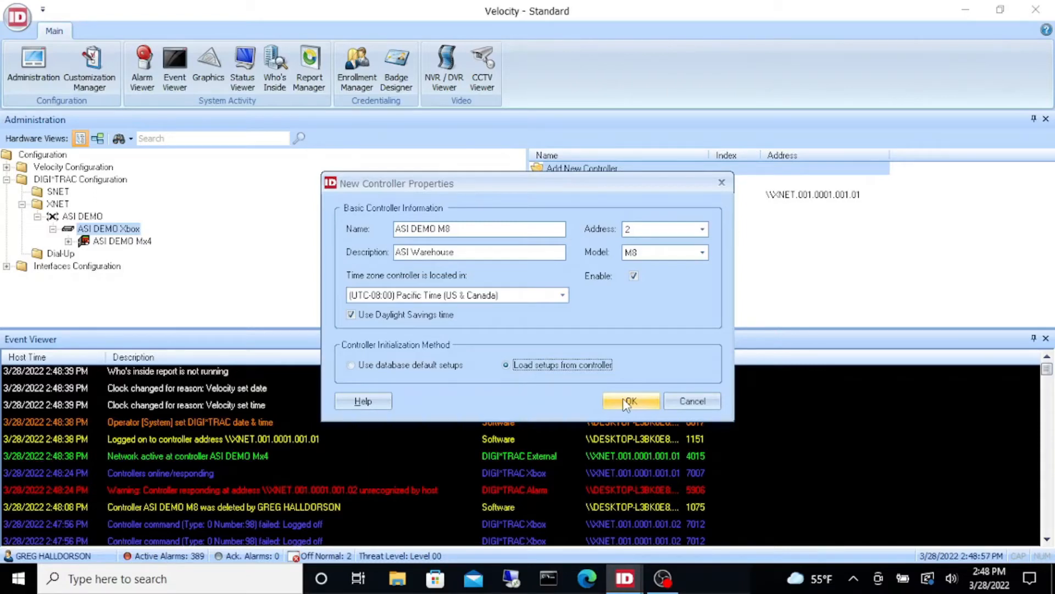
left_click(629, 400)
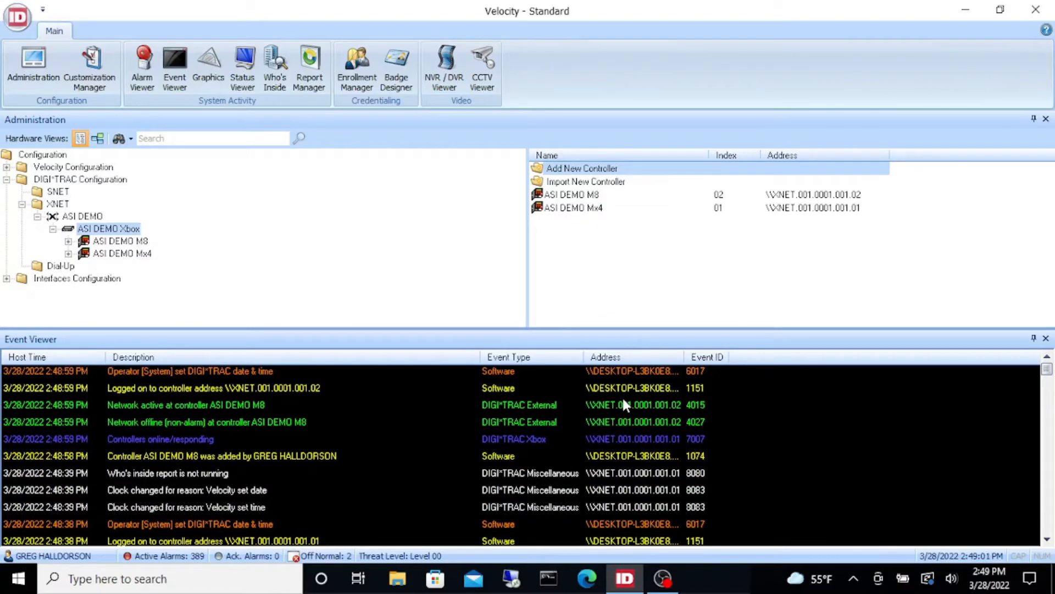
mouse_move(253, 421)
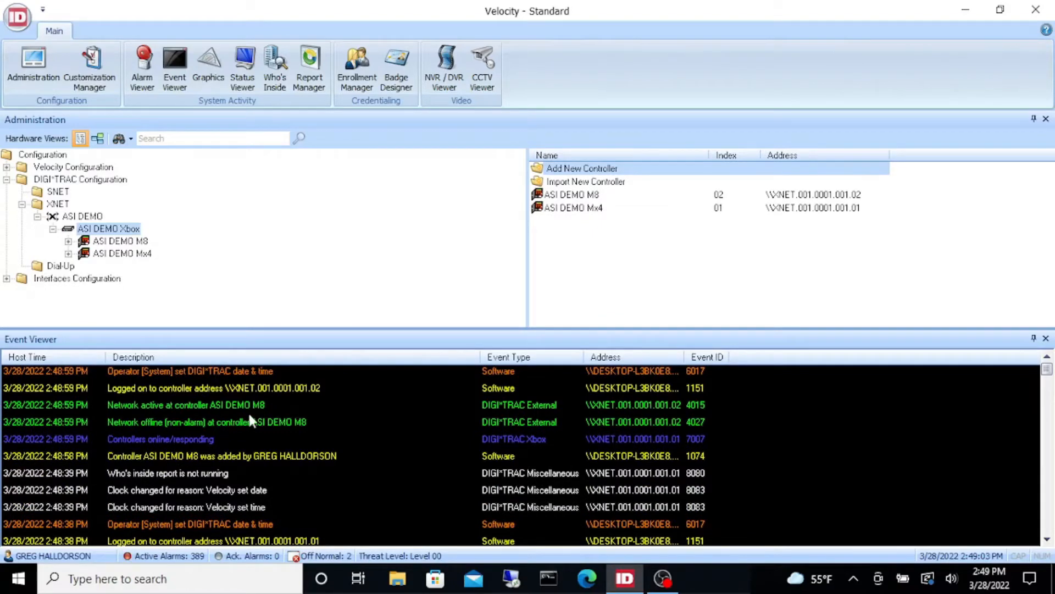
mouse_move(650, 376)
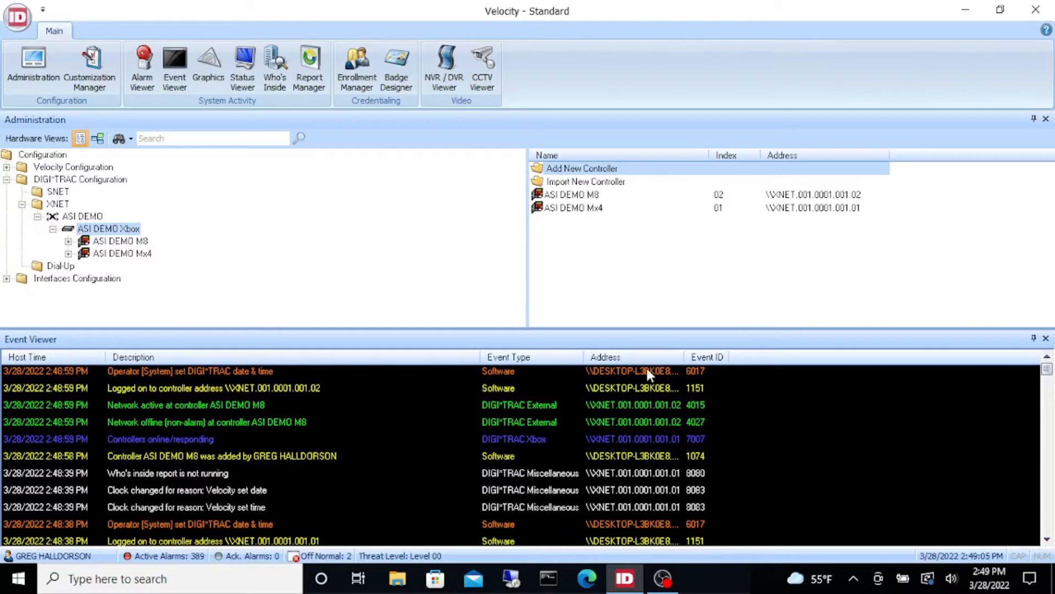
mouse_move(304, 399)
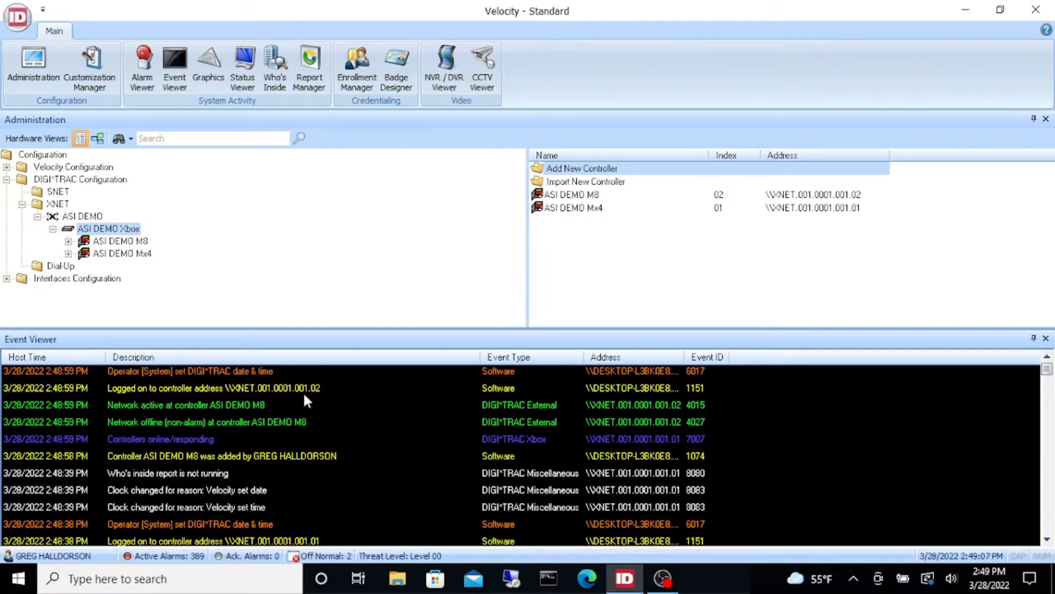
mouse_move(438, 436)
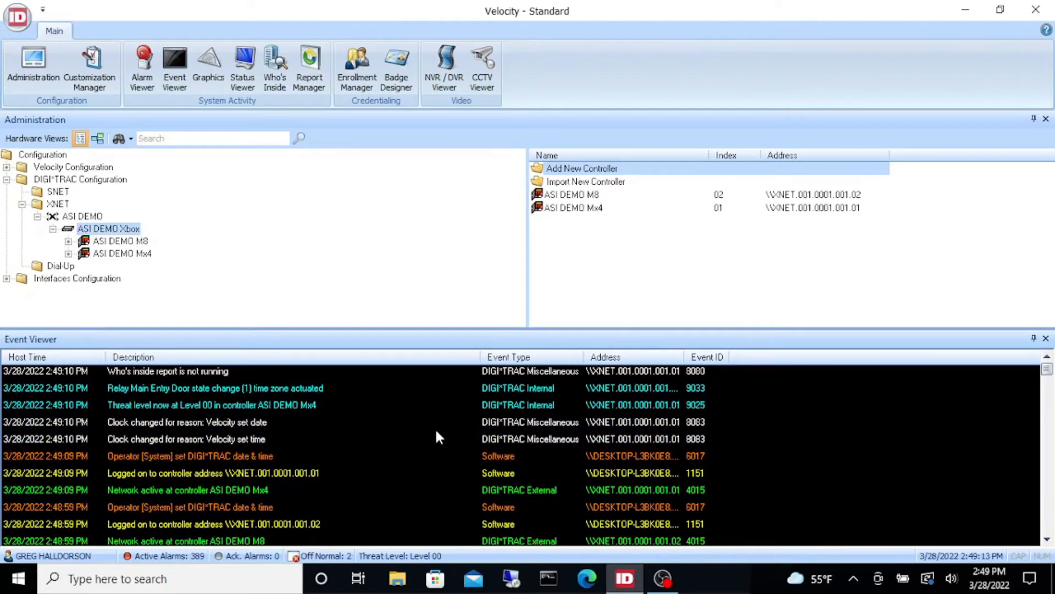
mouse_move(264, 396)
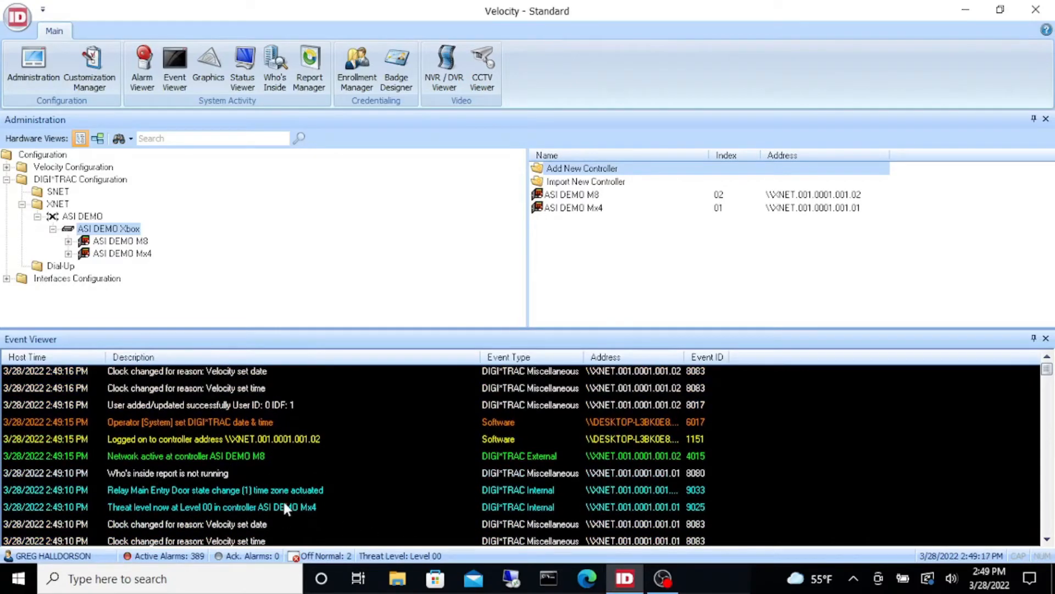
List ASI DEMO M8's doors, expansion inputs and expansion relays in turn.
left_click(70, 241)
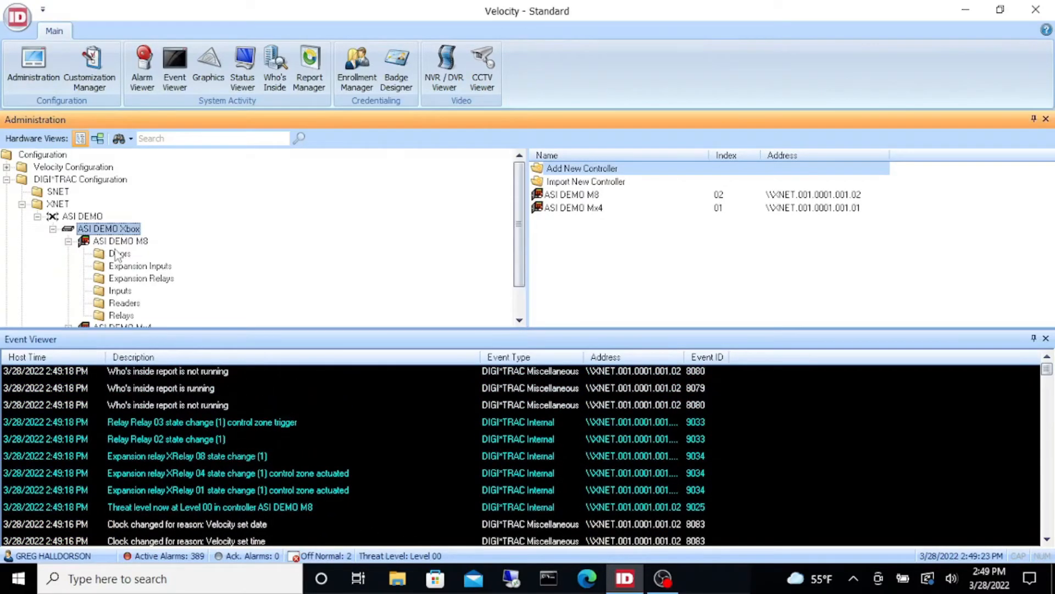
left_click(118, 253)
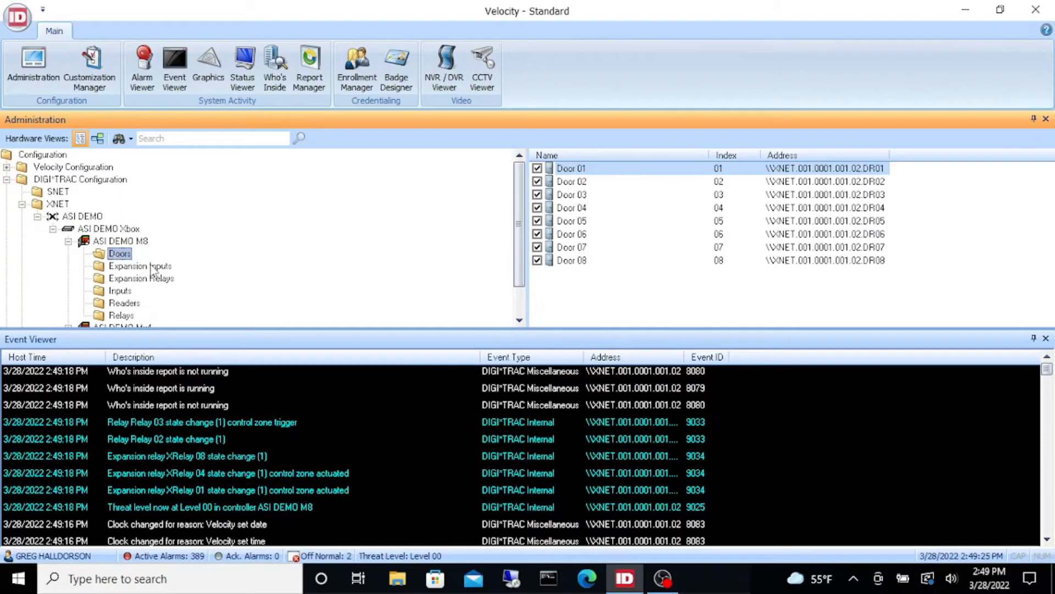
left_click(139, 265)
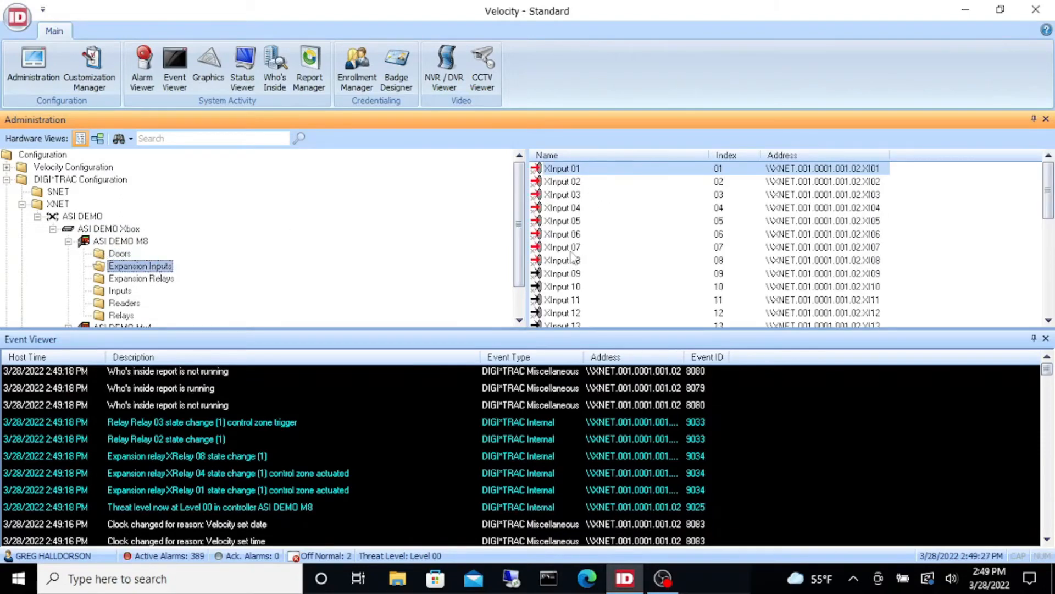
mouse_move(171, 281)
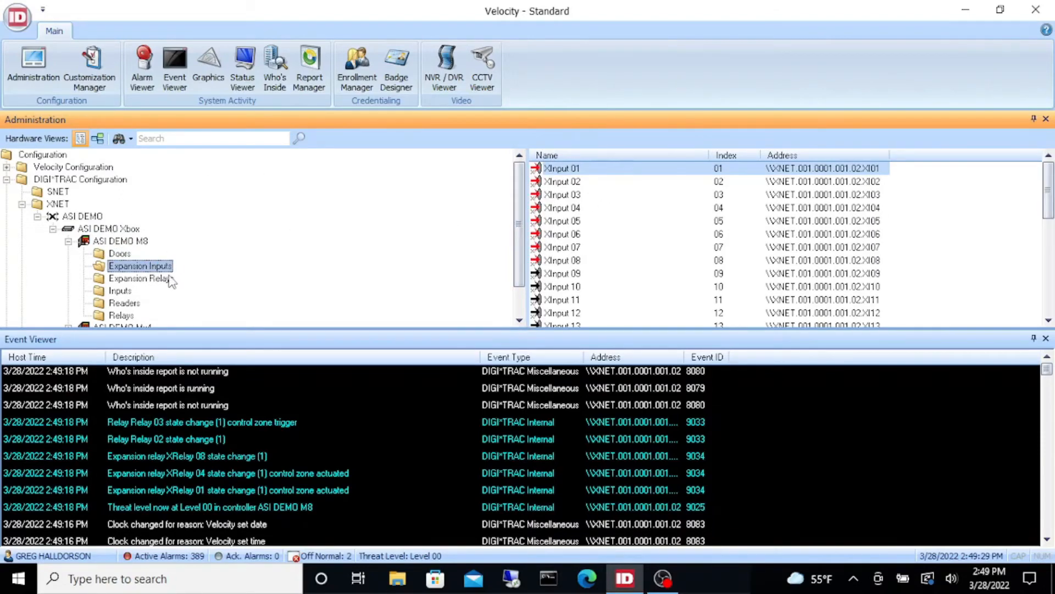
left_click(140, 278)
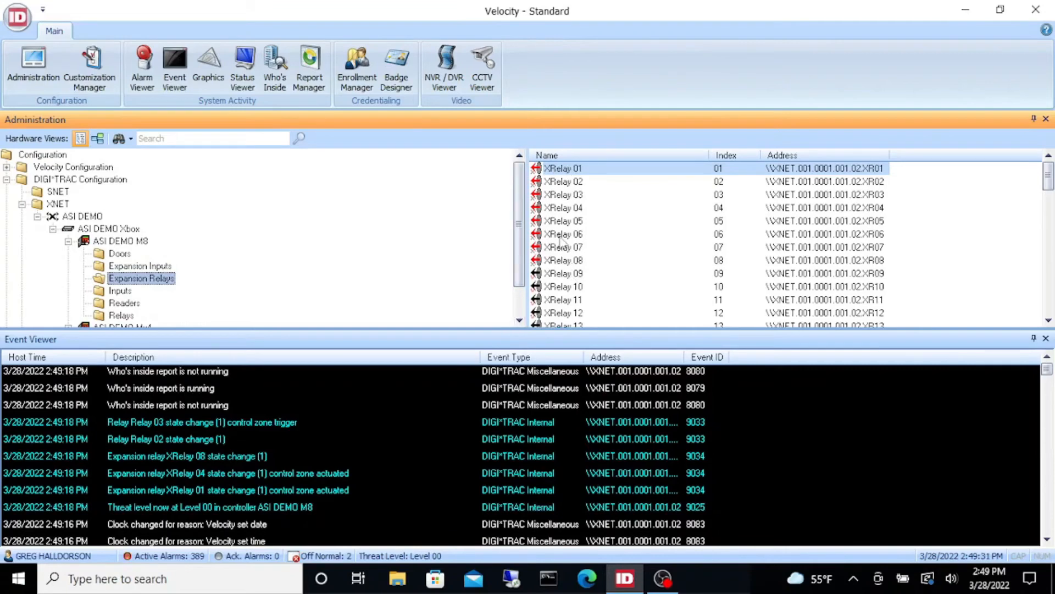